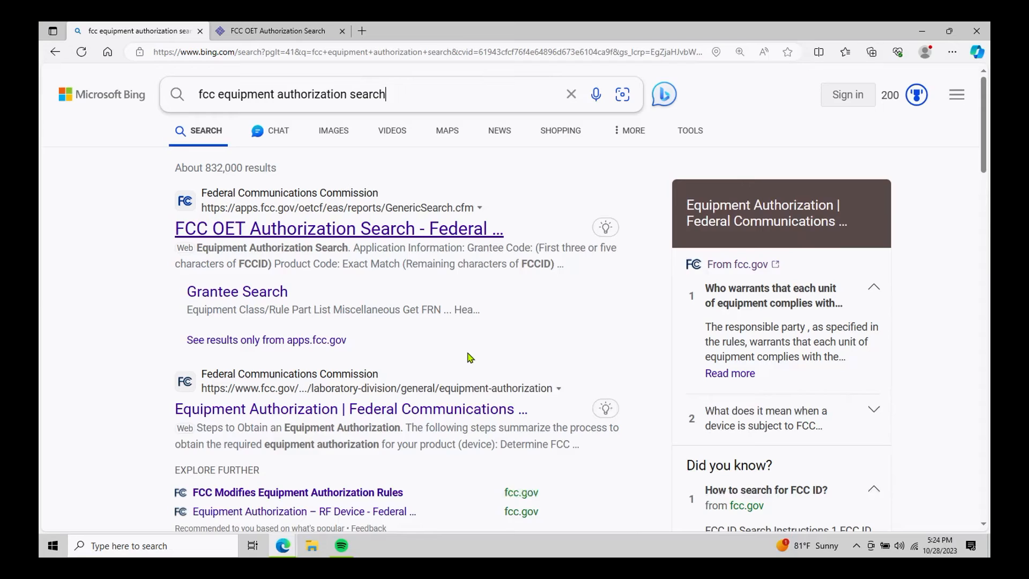
mouse_move(249, 116)
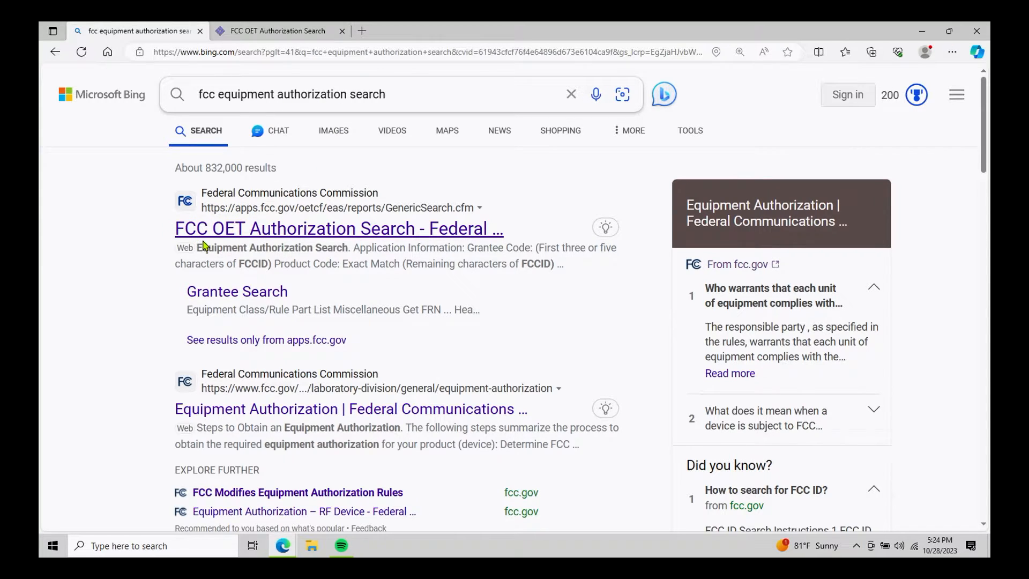
mouse_move(251, 248)
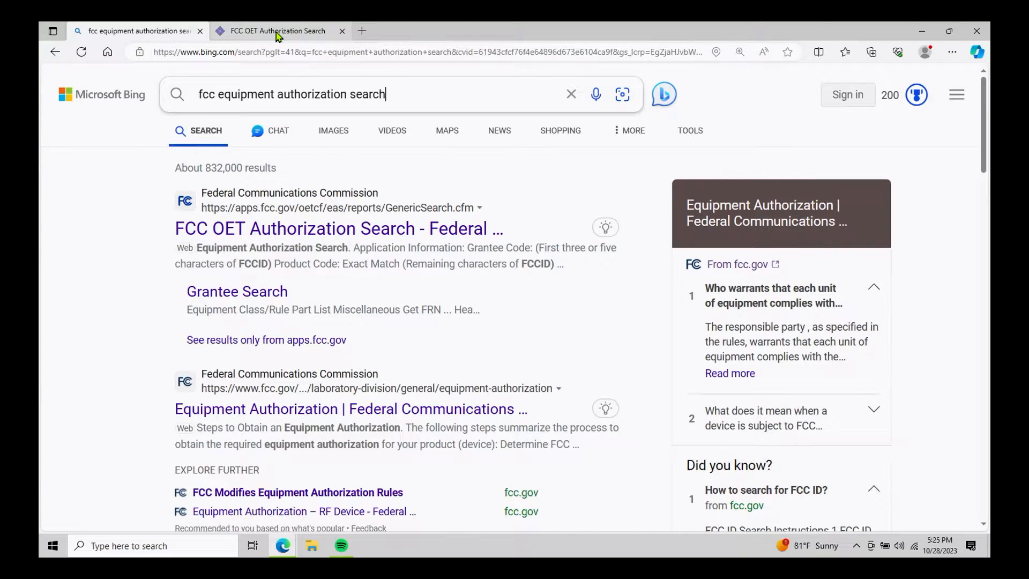
Switch to the browser tab holding the blank FCC OET Authorization Search form.
left_click(276, 31)
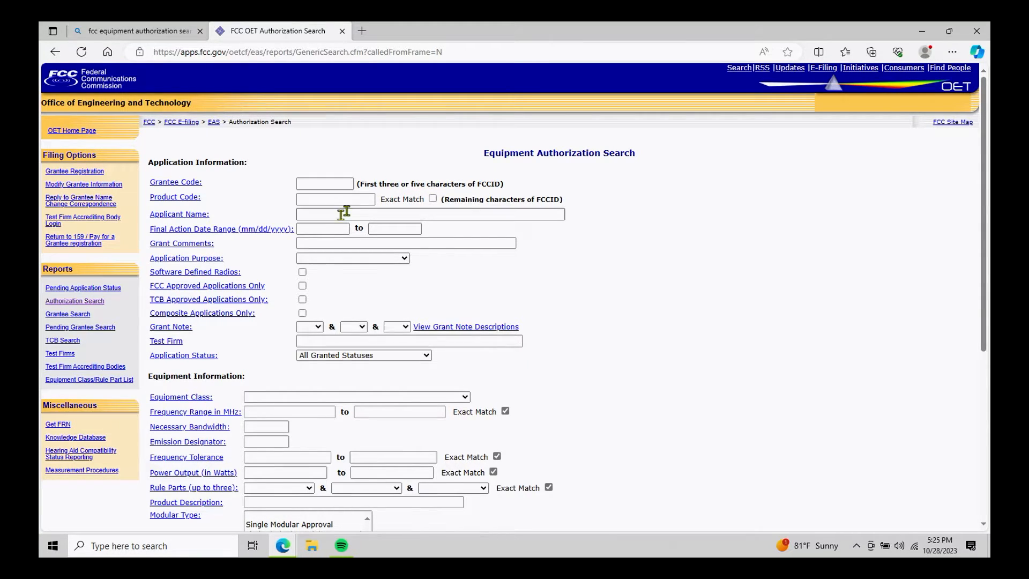
mouse_move(334, 200)
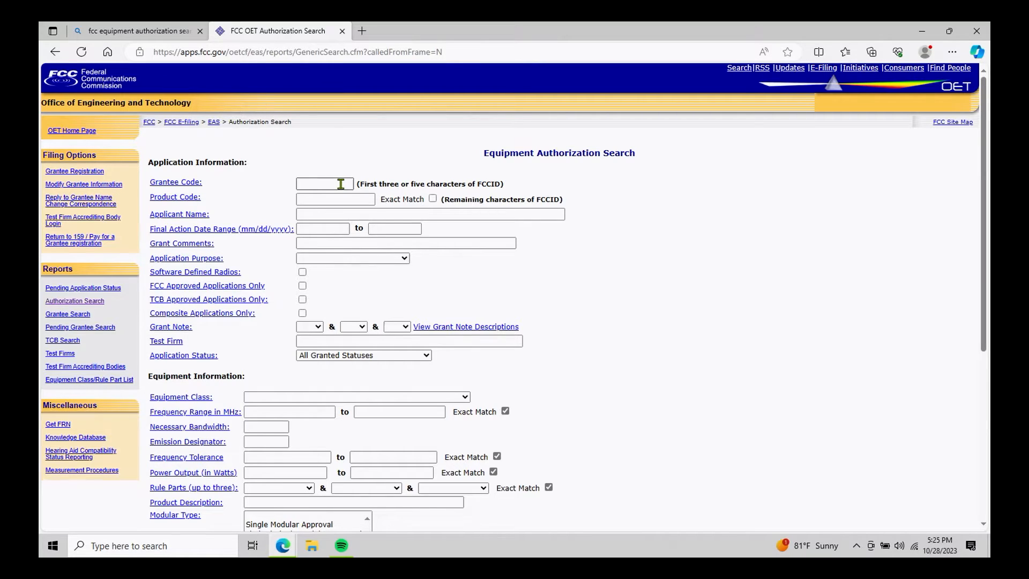
Enter grantee code t4k and pick saved product code d878uvii for the search.
left_click(323, 183)
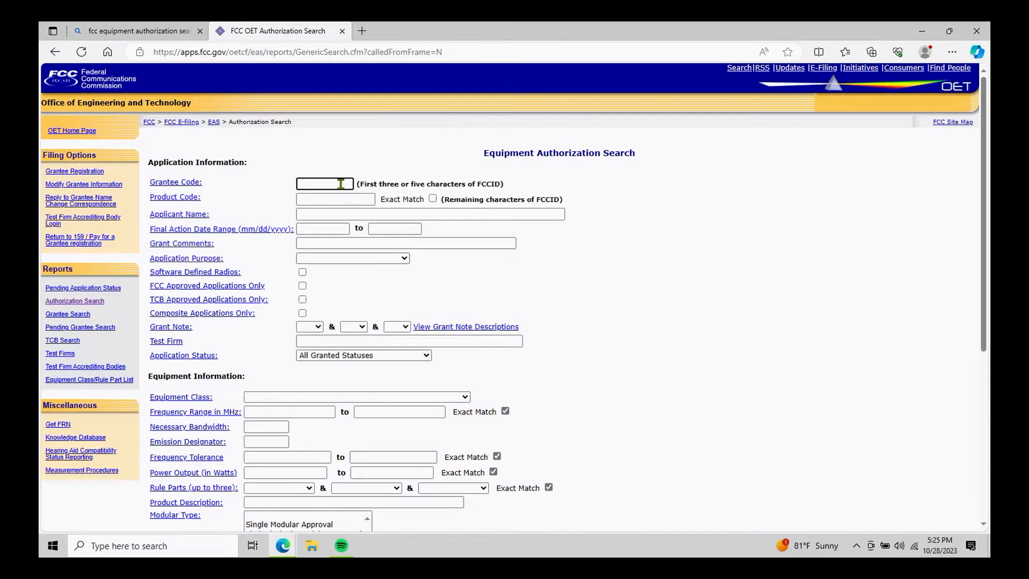
type("t4")
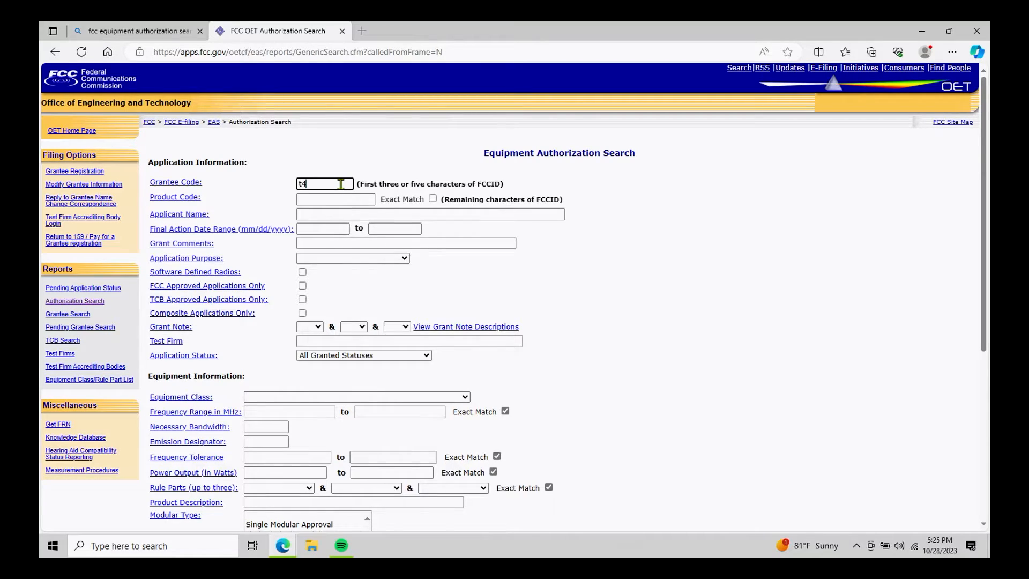
type("k")
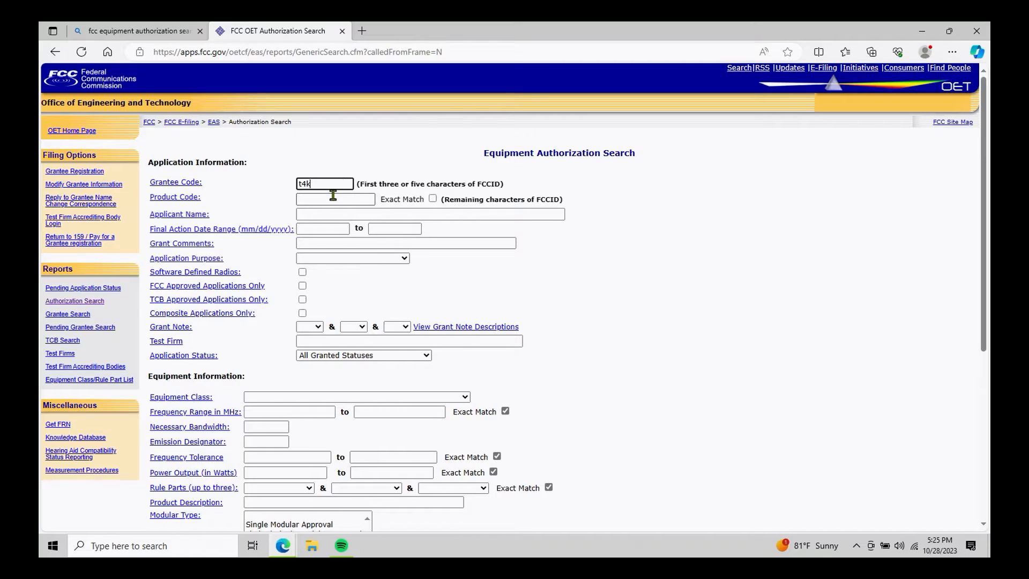
left_click(334, 199)
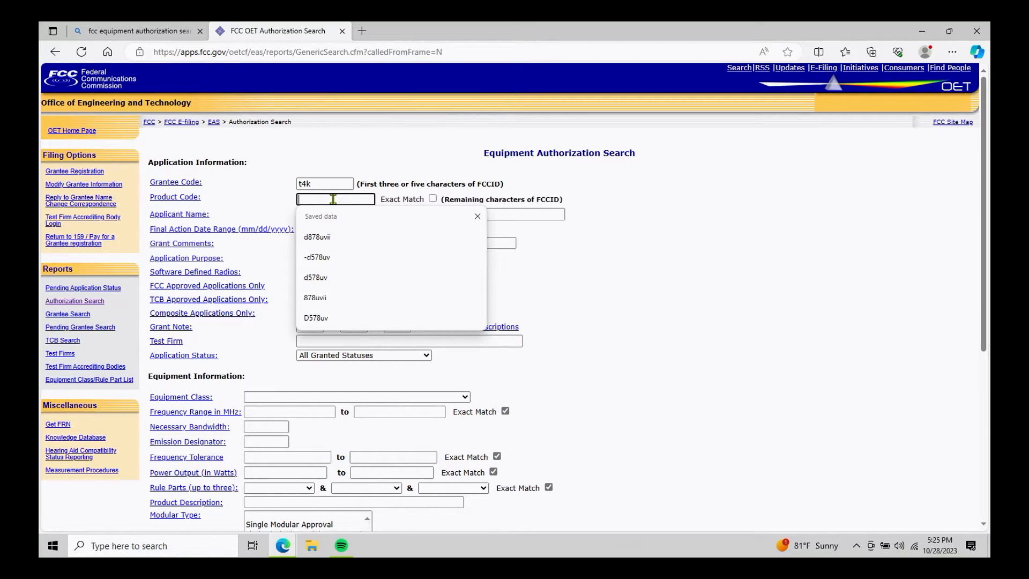
left_click(317, 237)
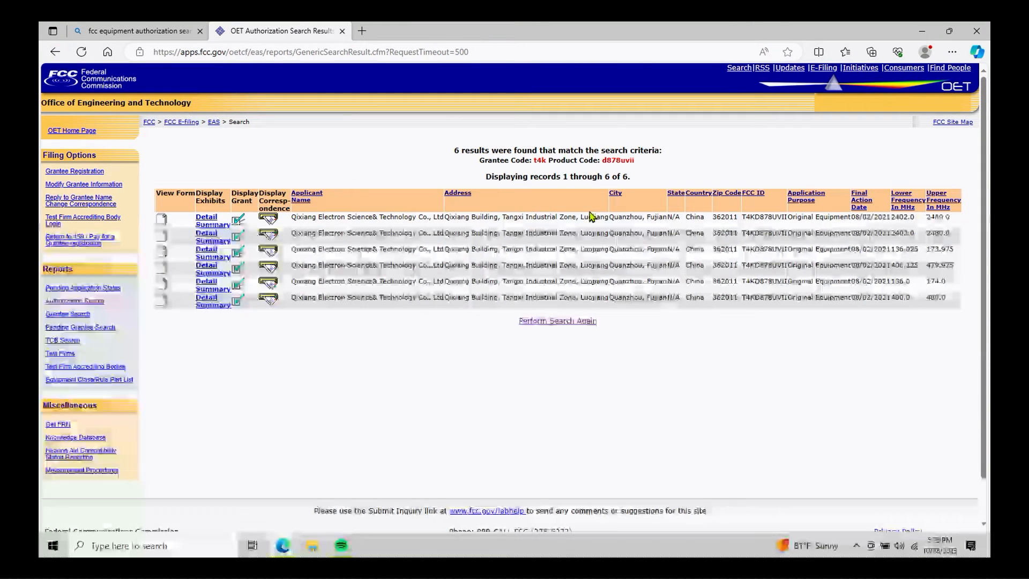
mouse_move(707, 234)
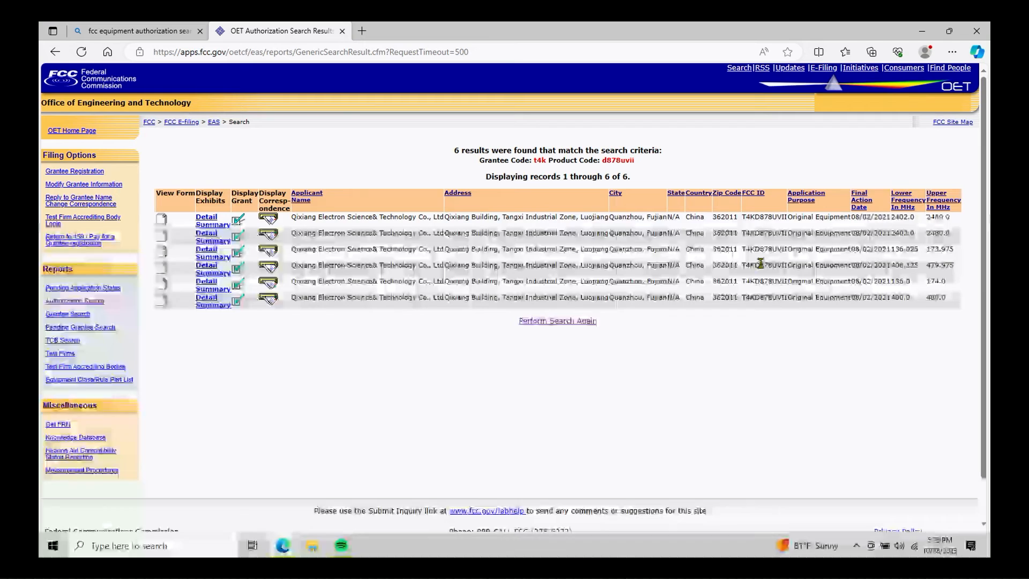
mouse_move(757, 275)
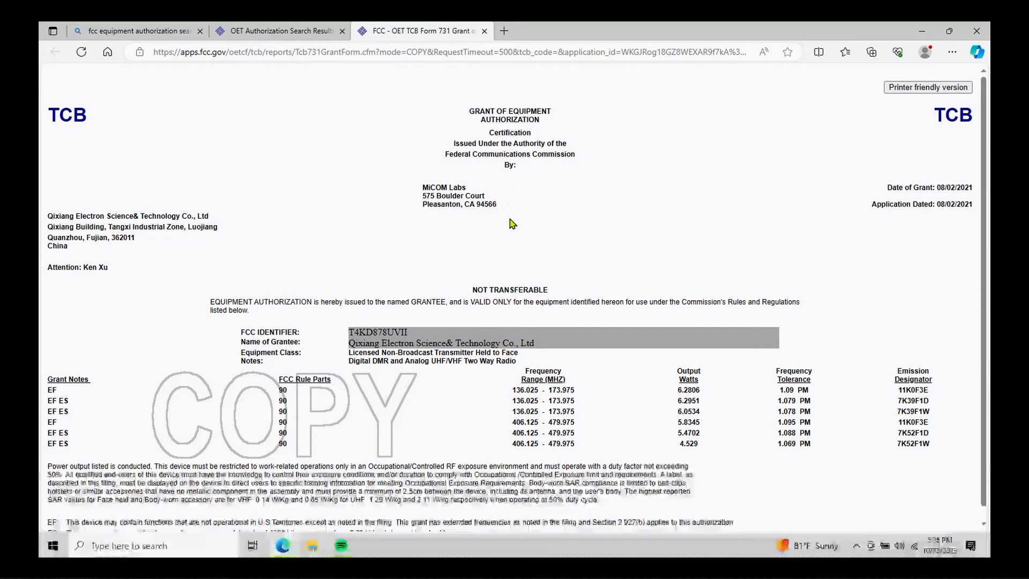
mouse_move(488, 181)
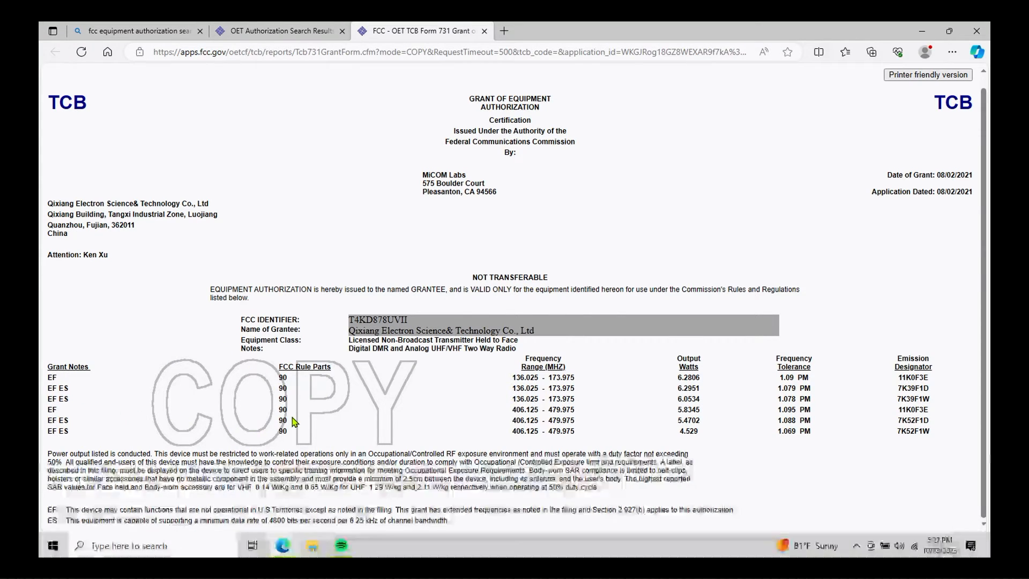
mouse_move(519, 420)
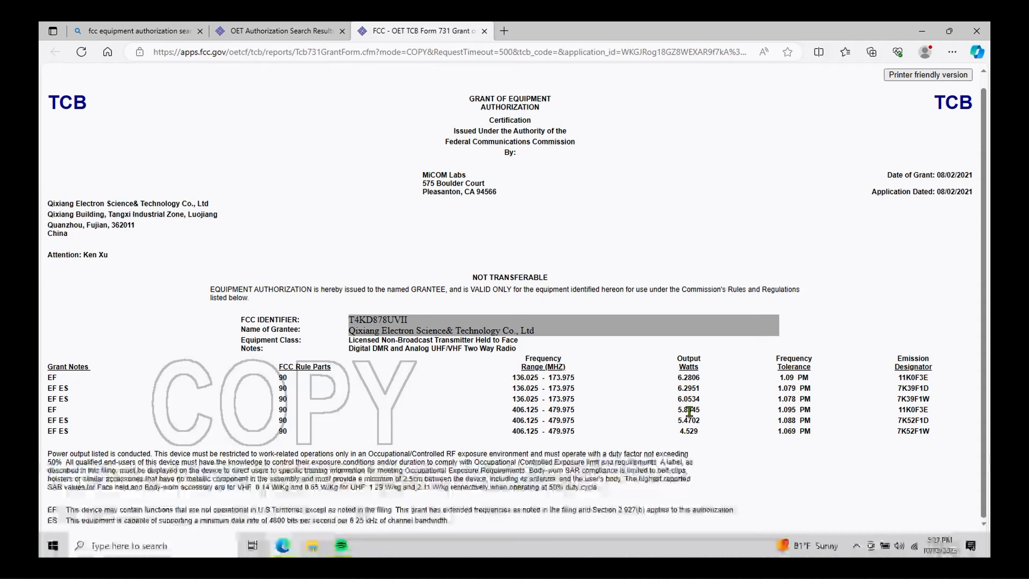
mouse_move(898, 420)
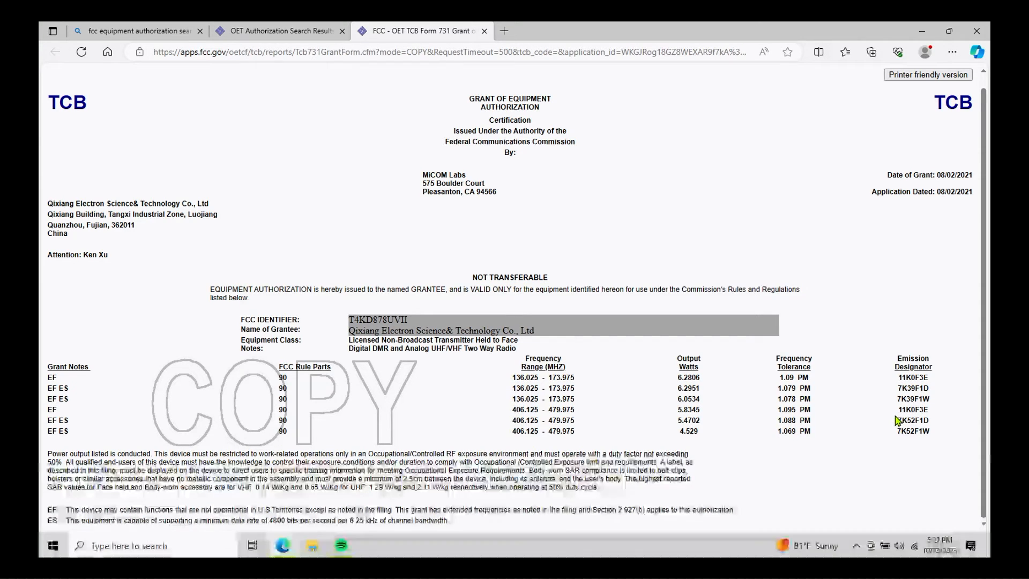
mouse_move(519, 409)
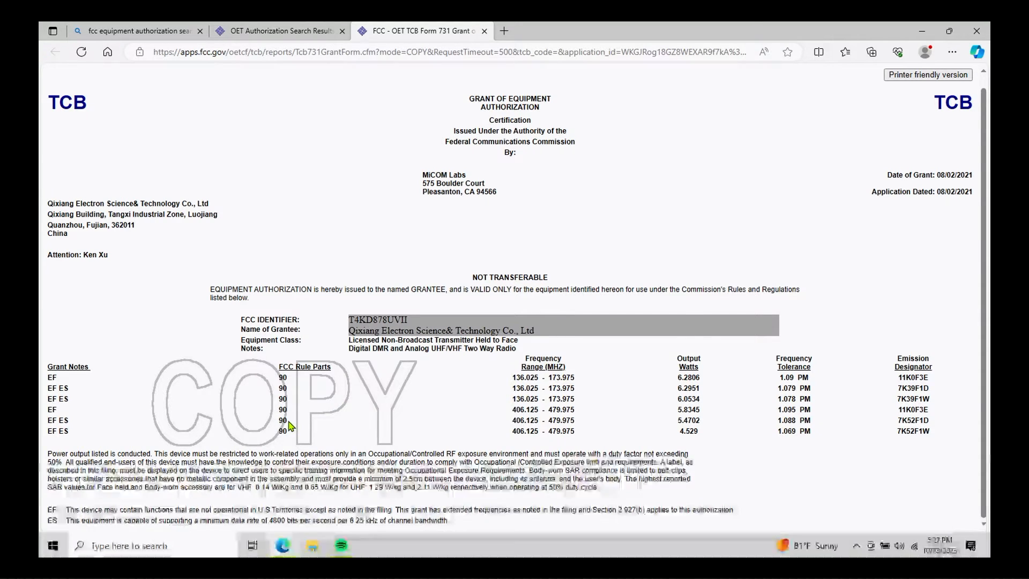
Mark two Part 90 entries in the FCC Rule Parts column of the T4KD878UVII grant.
double_click(282, 419)
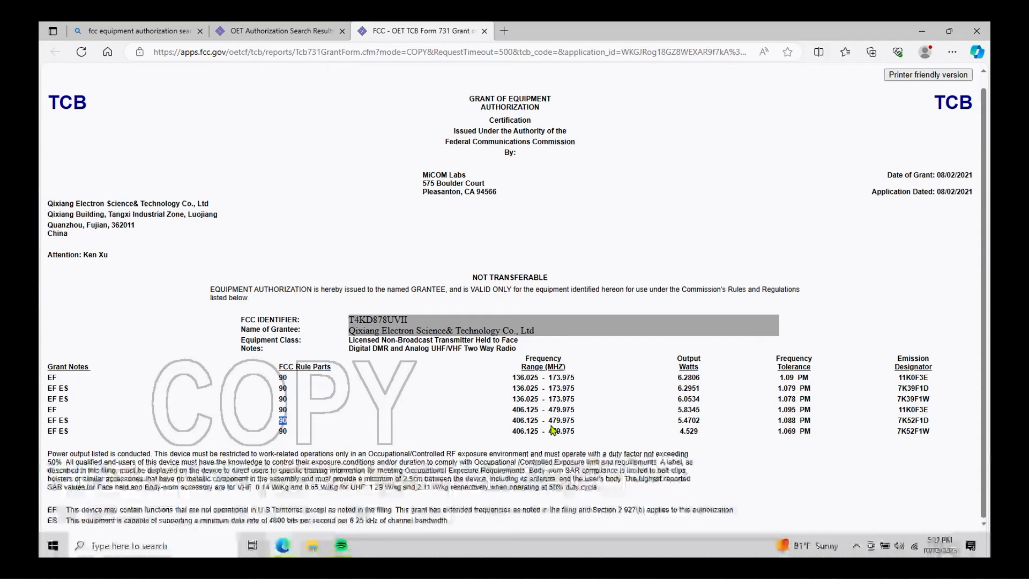
double_click(526, 421)
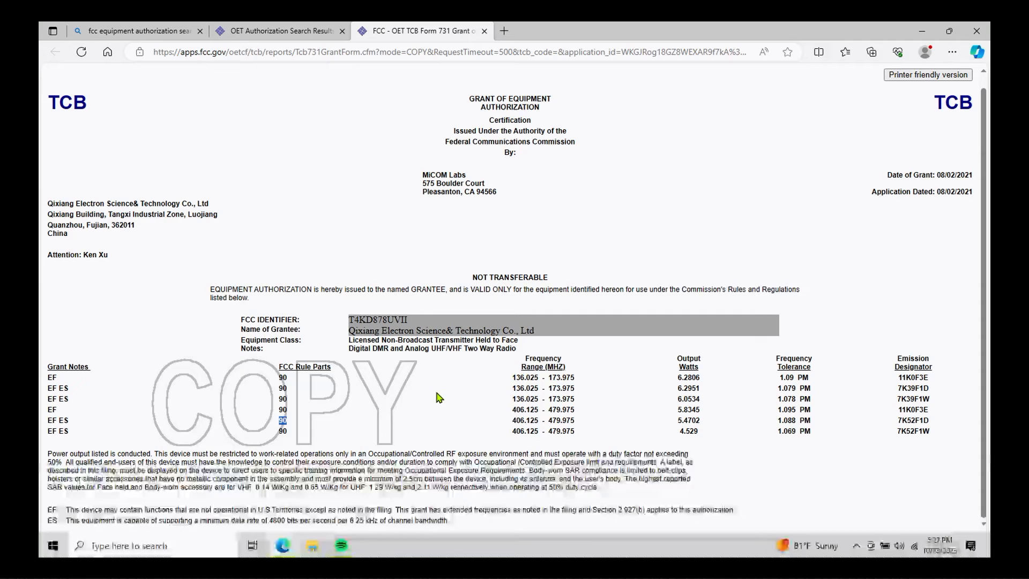
mouse_move(446, 95)
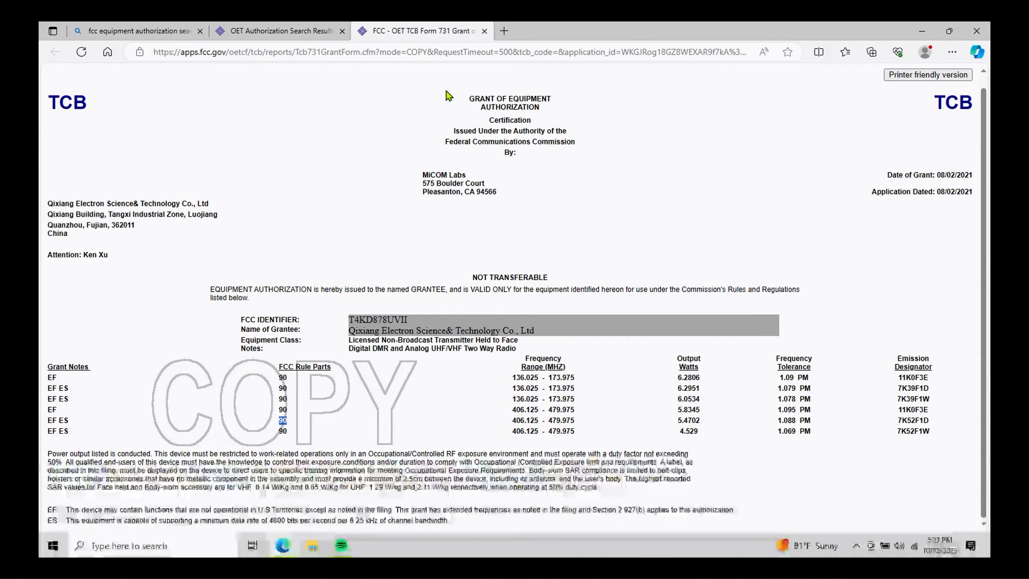
mouse_move(483, 32)
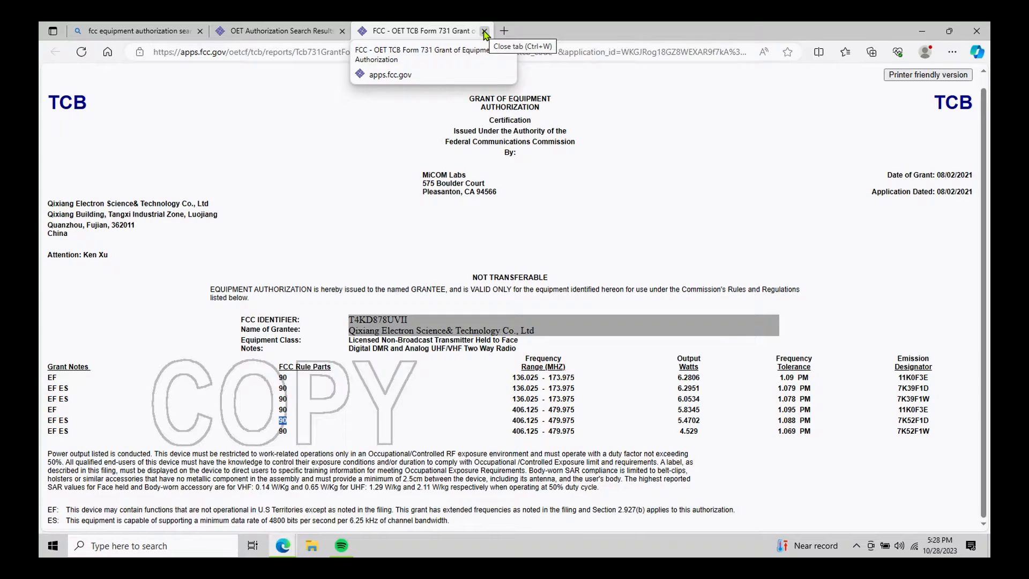
Close the grant tab and reopen a blank search form via Perform Search Again.
left_click(483, 31)
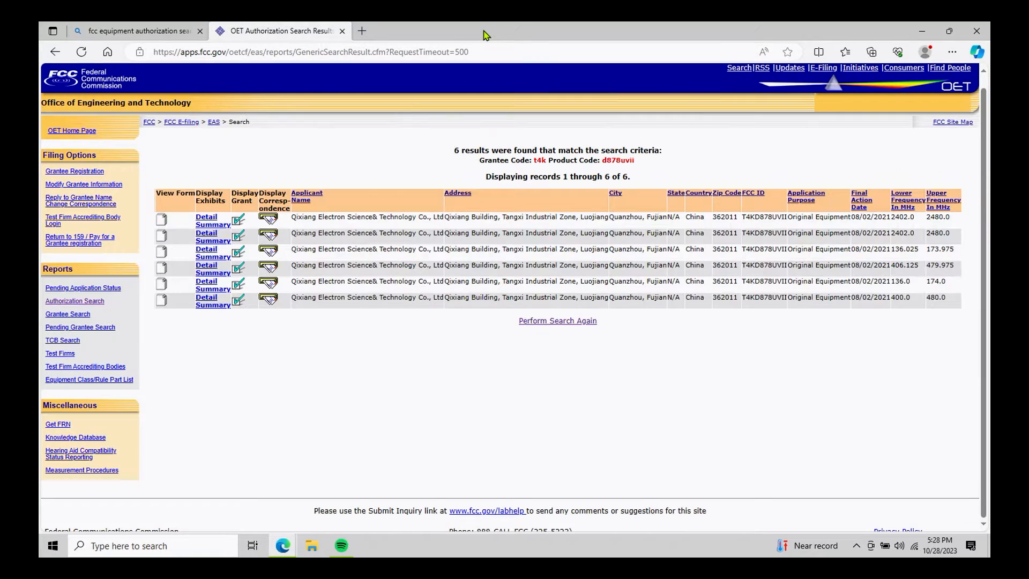
mouse_move(557, 320)
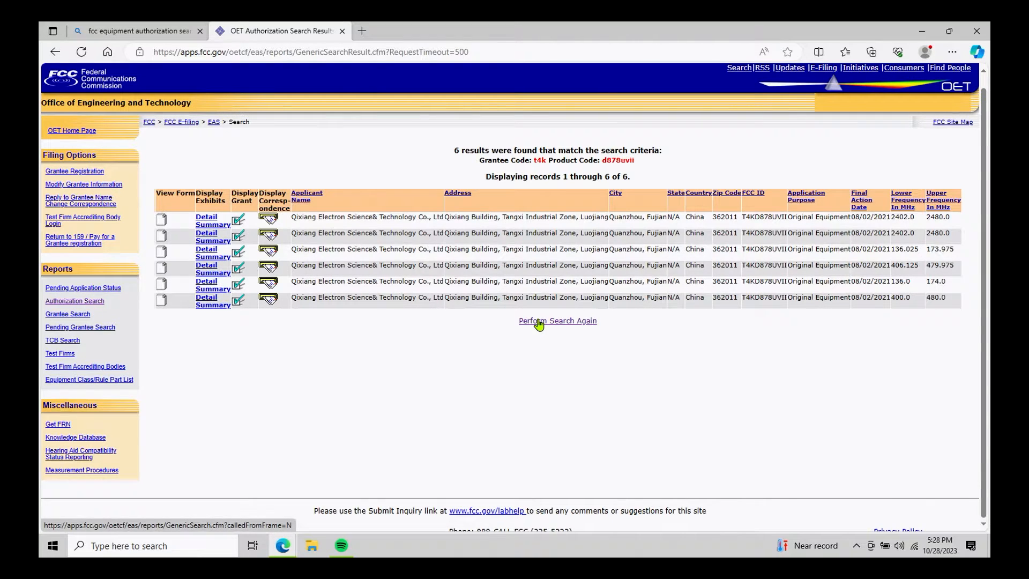
left_click(557, 320)
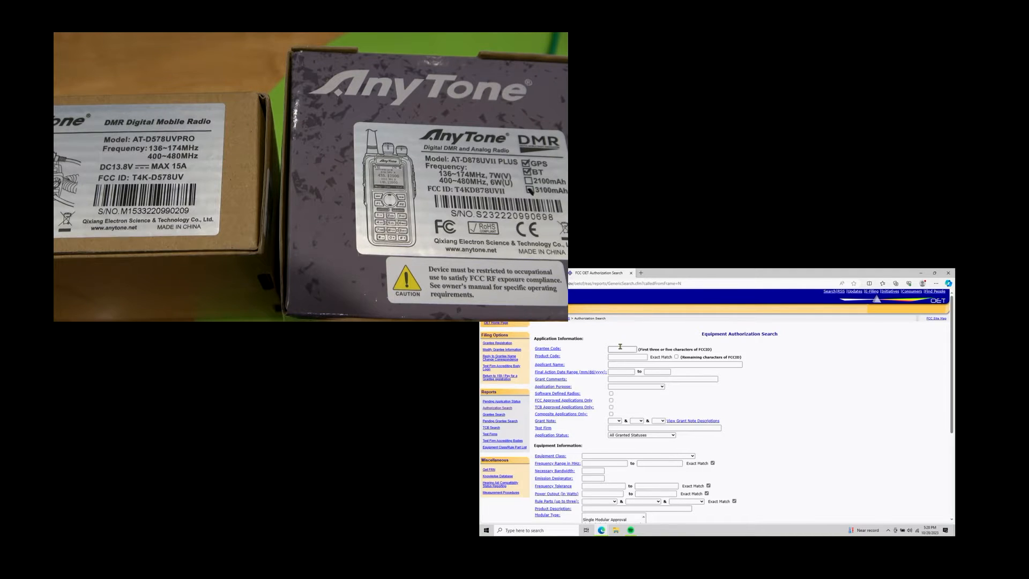
left_click(622, 348)
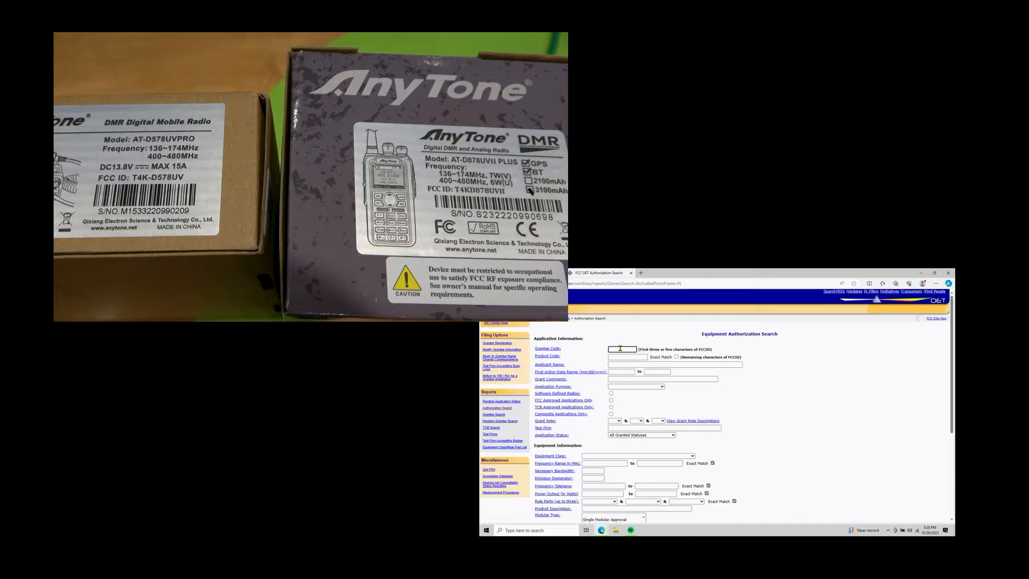
Enter grantee code T4K and product code d578uv for a new search.
type("T4K")
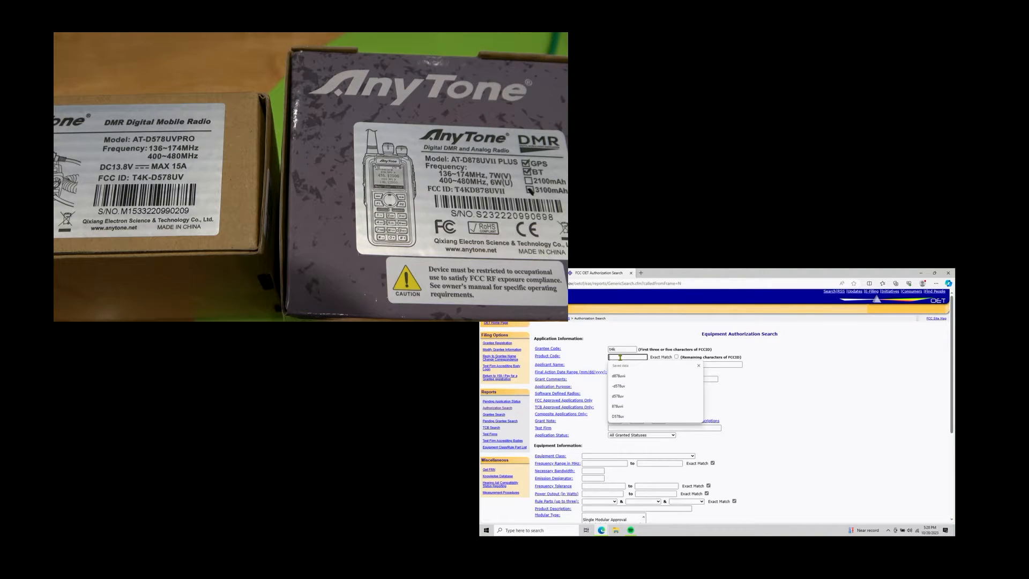
type("d578uv")
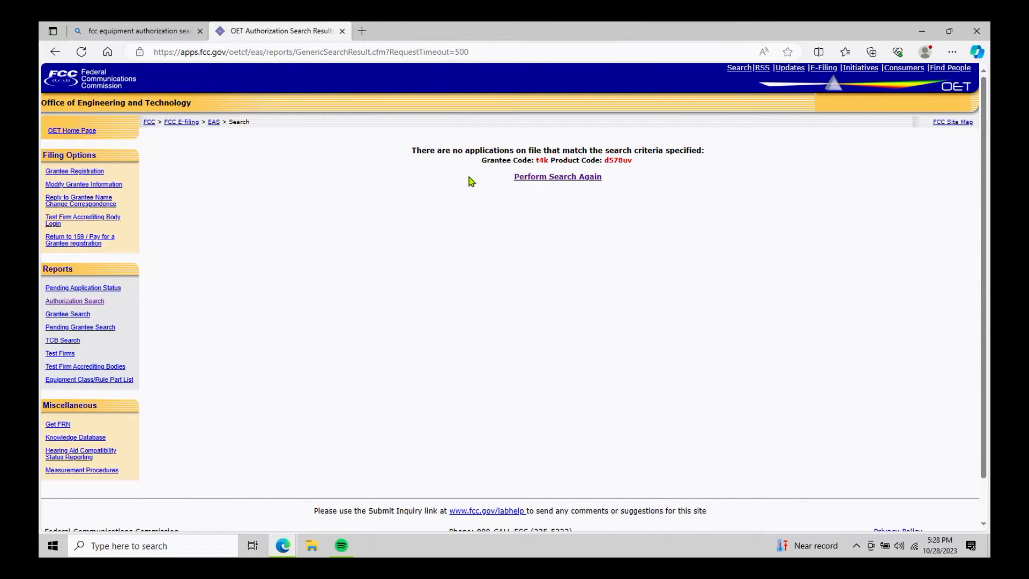
mouse_move(516, 194)
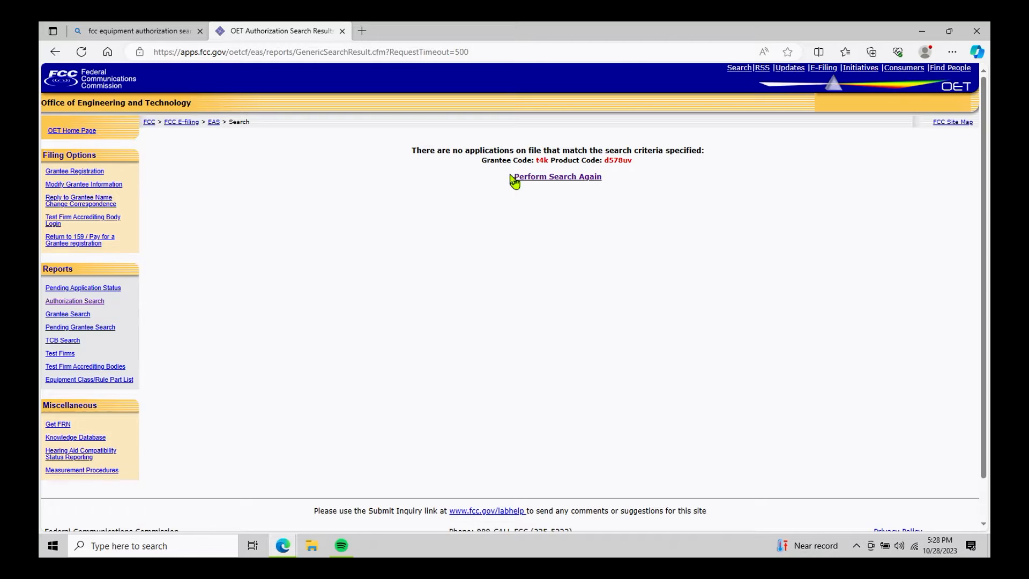
mouse_move(573, 159)
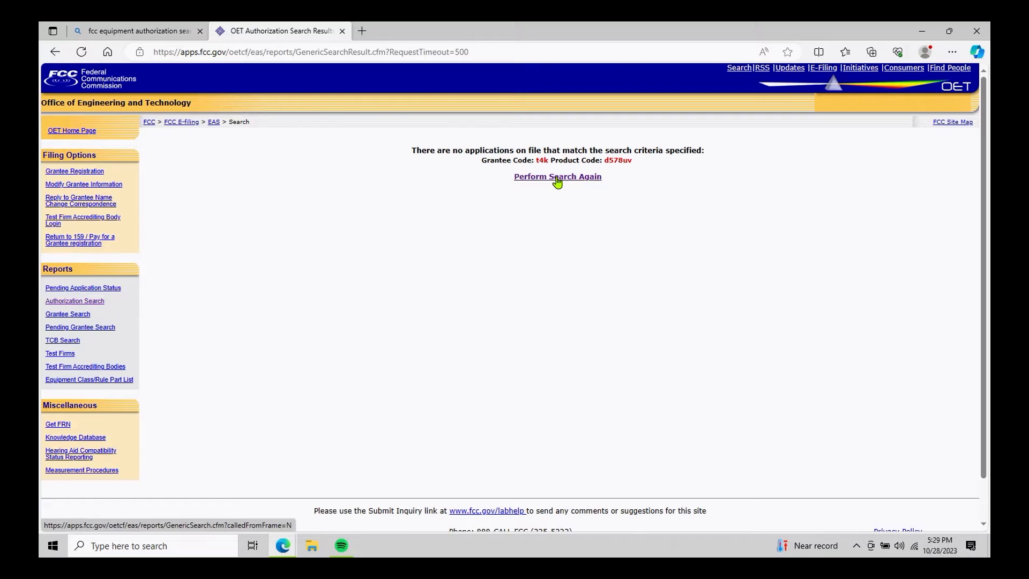
Return to the blank search form from the empty d578uv results via Perform Search Again.
left_click(556, 176)
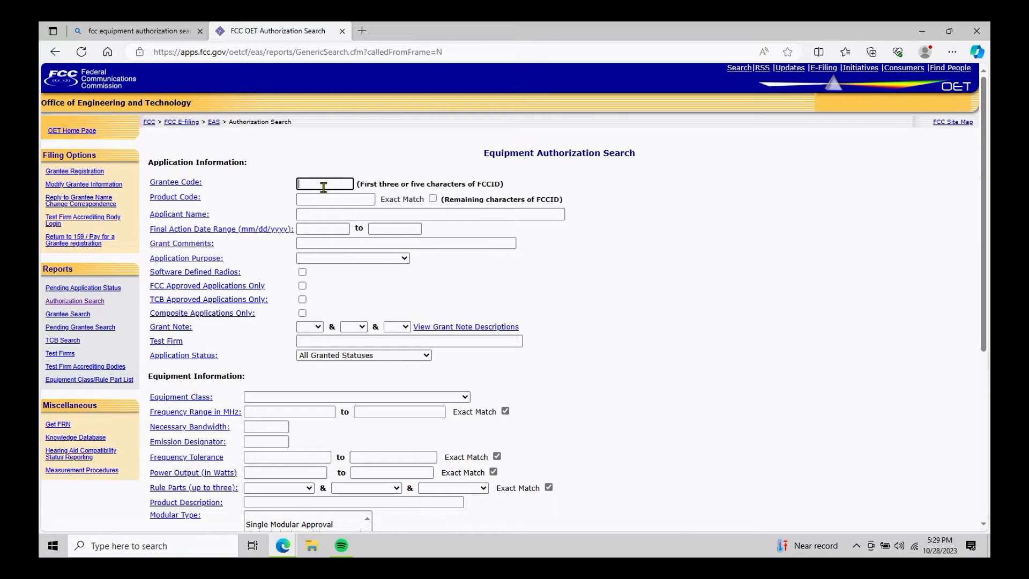
Enter grantee code t4k to begin the search that pairs with product code -d578uv.
type("t4k")
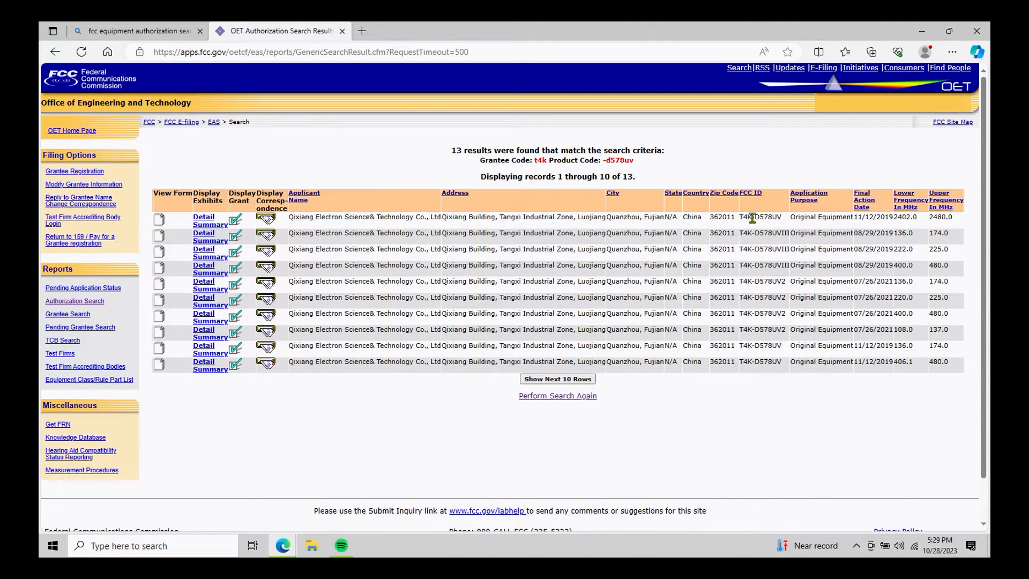
mouse_move(754, 232)
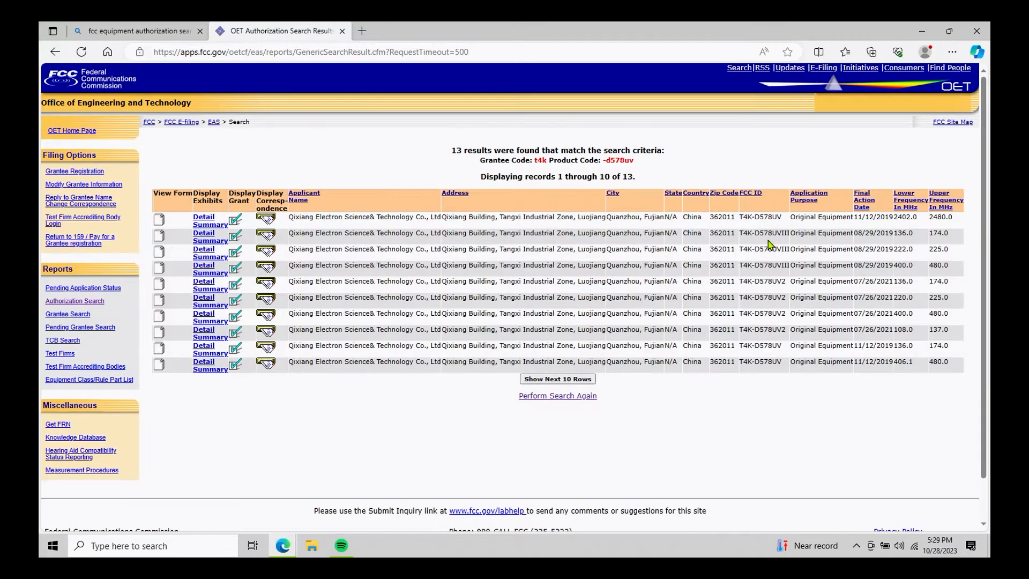
mouse_move(779, 308)
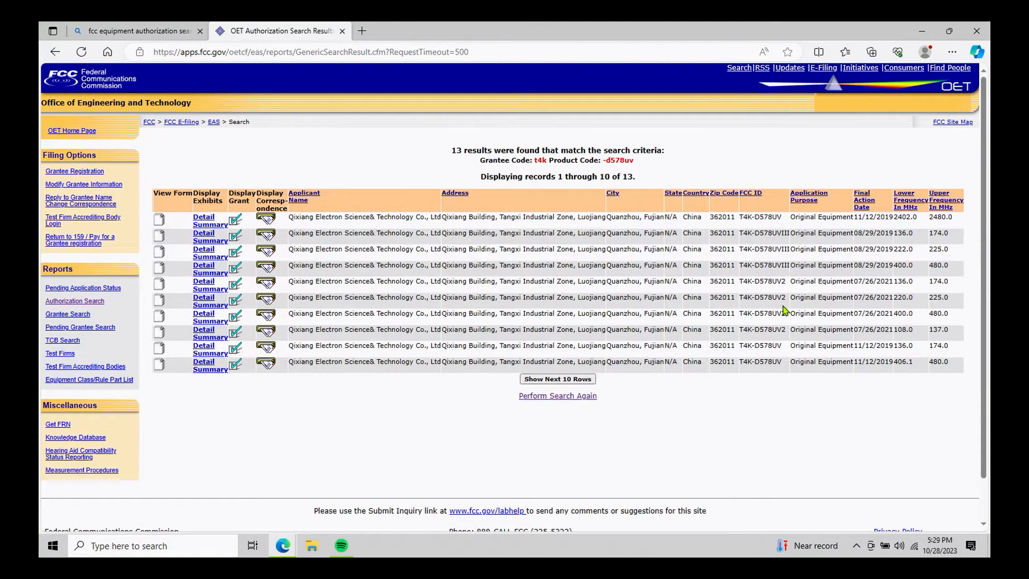
mouse_move(776, 375)
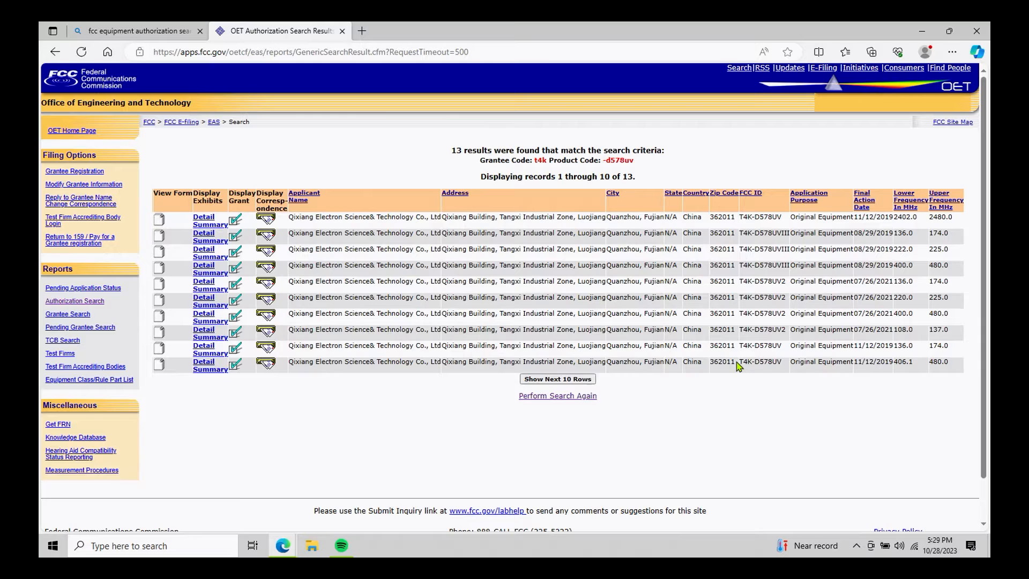
Mark the last-row T4K-D578UV ID and display its grant of equipment authorization.
double_click(761, 361)
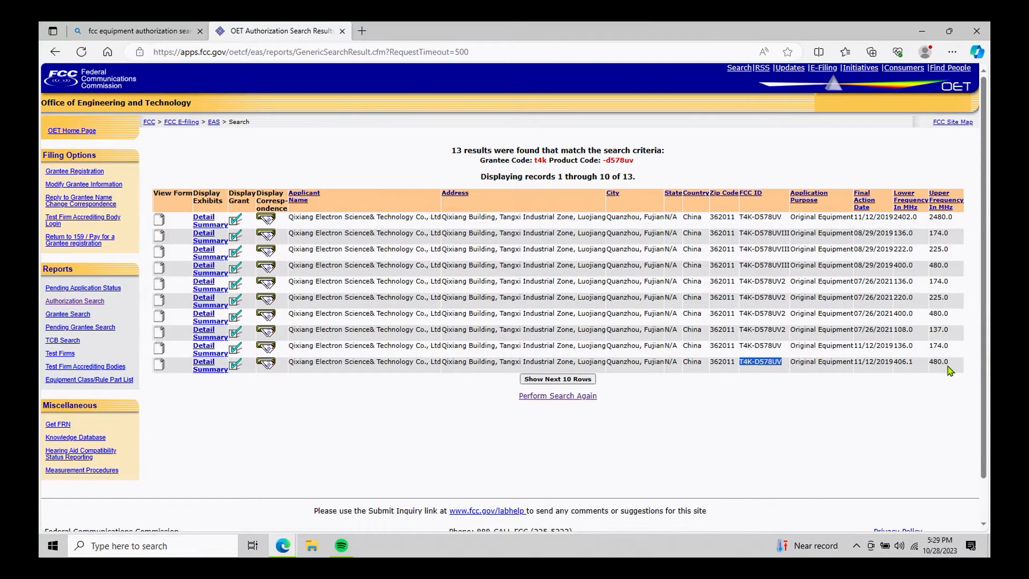
mouse_move(902, 375)
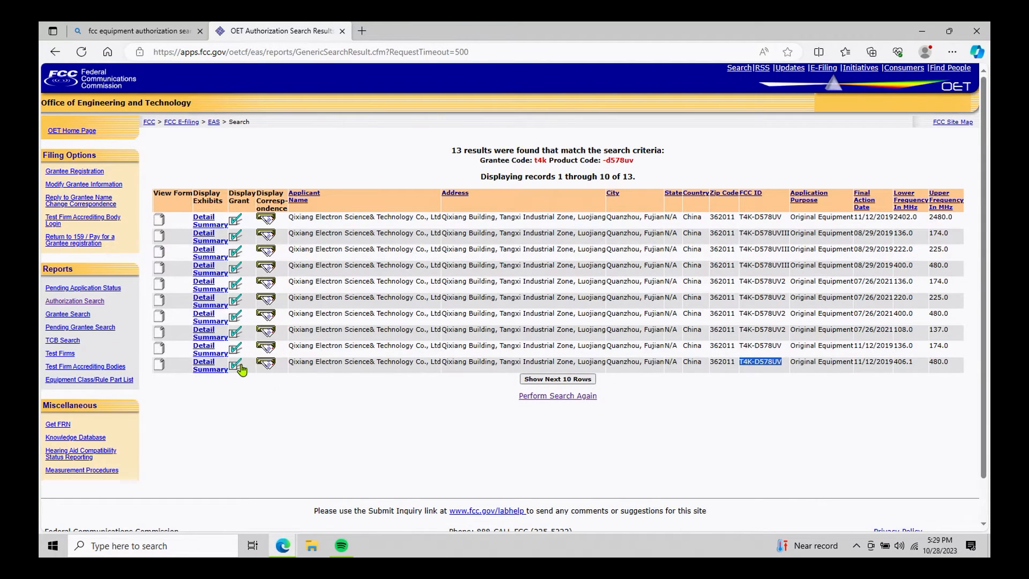
left_click(235, 364)
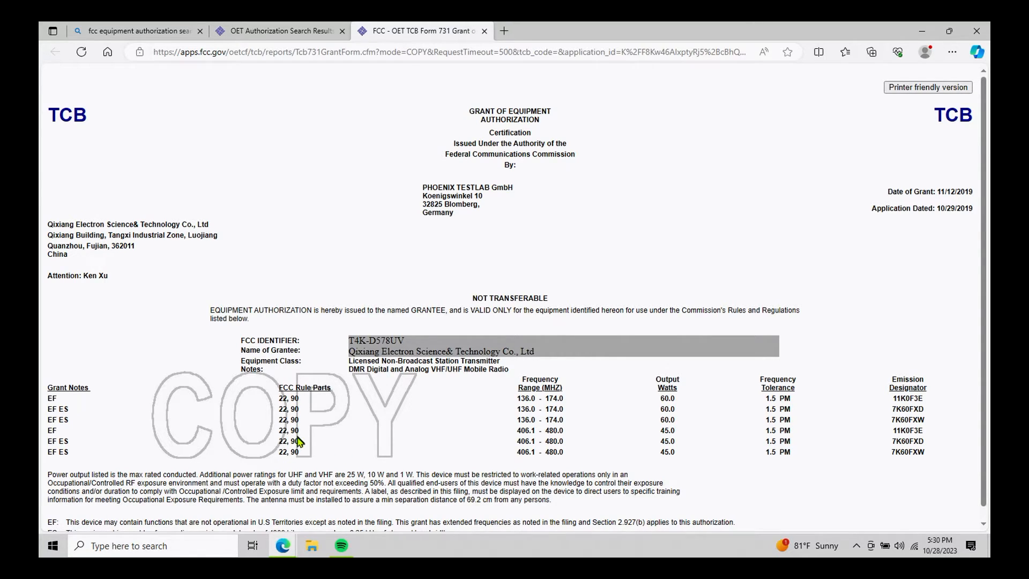
Mark the Part 90 entry in the T4K-D578UV grant's FCC Rule Parts column.
double_click(294, 440)
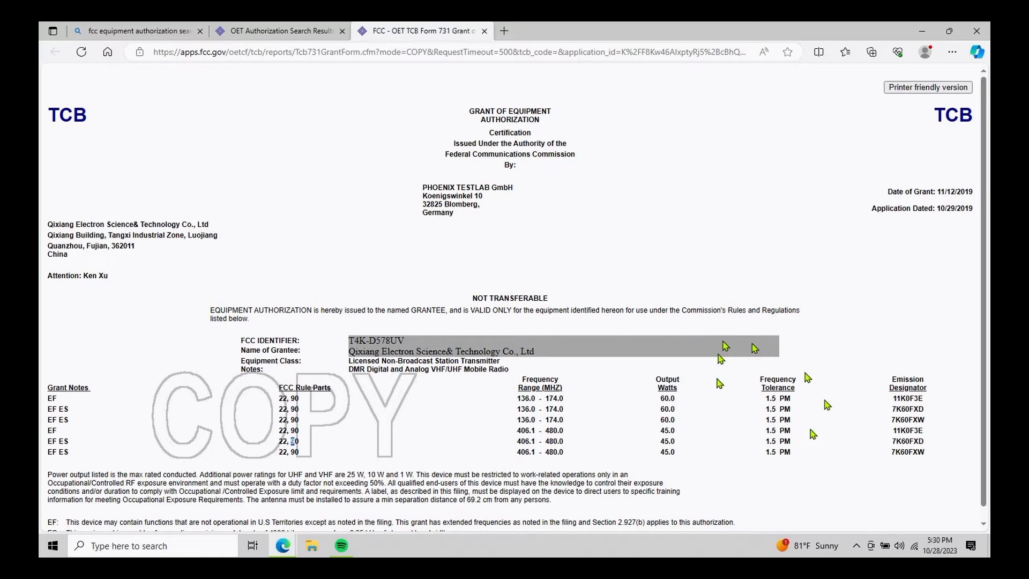
mouse_move(696, 388)
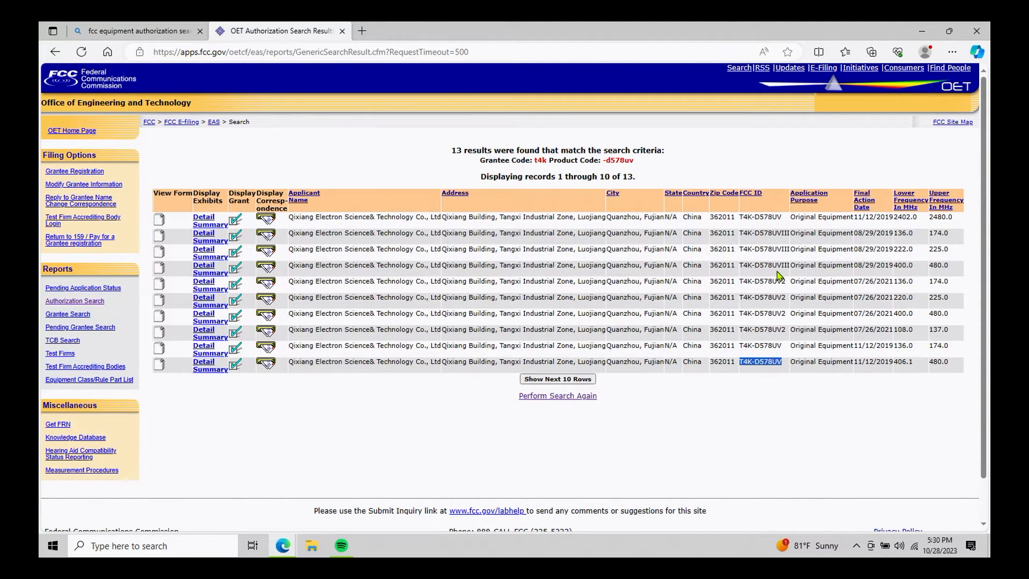
mouse_move(779, 282)
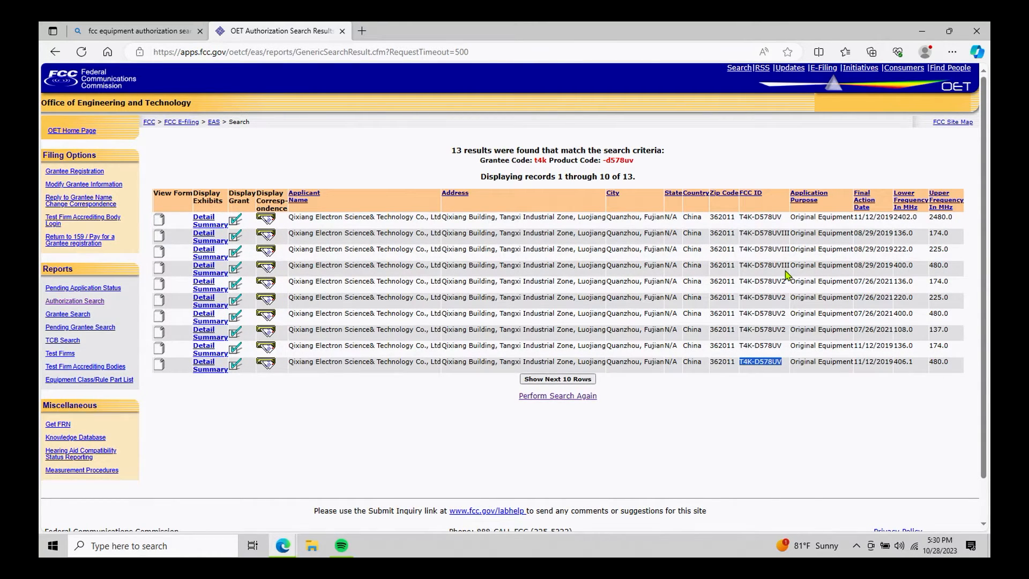
mouse_move(781, 259)
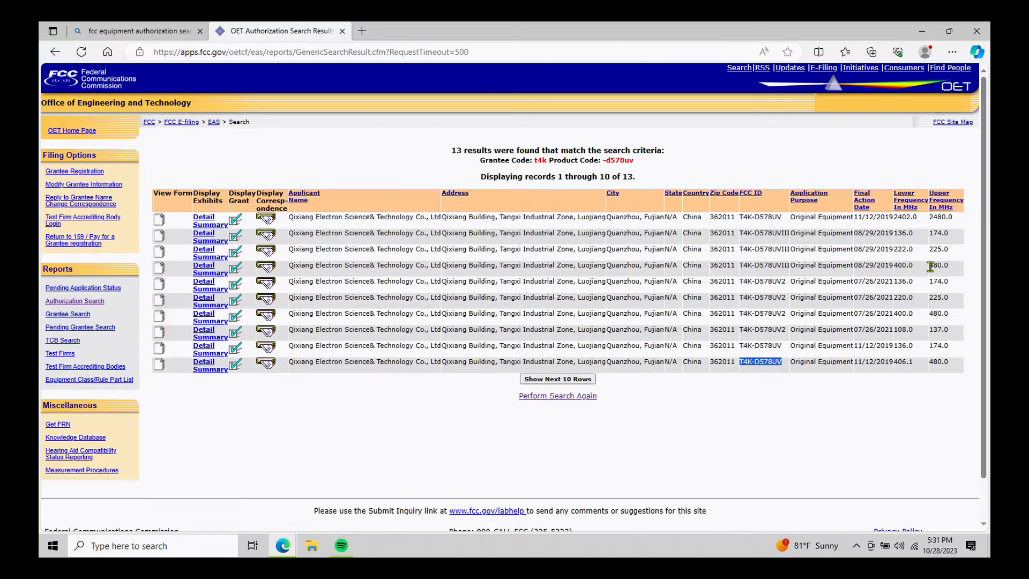
mouse_move(702, 275)
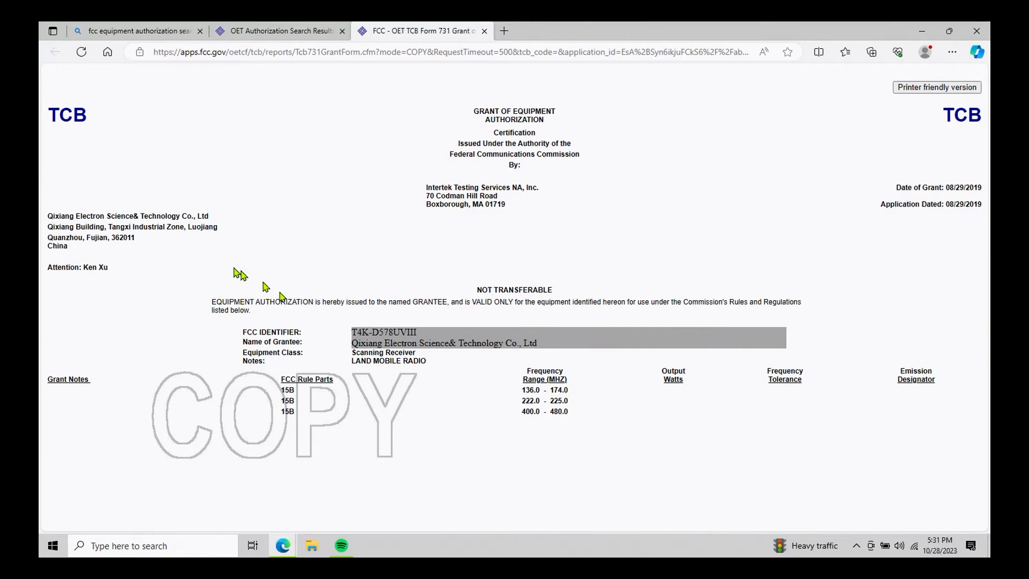
mouse_move(300, 398)
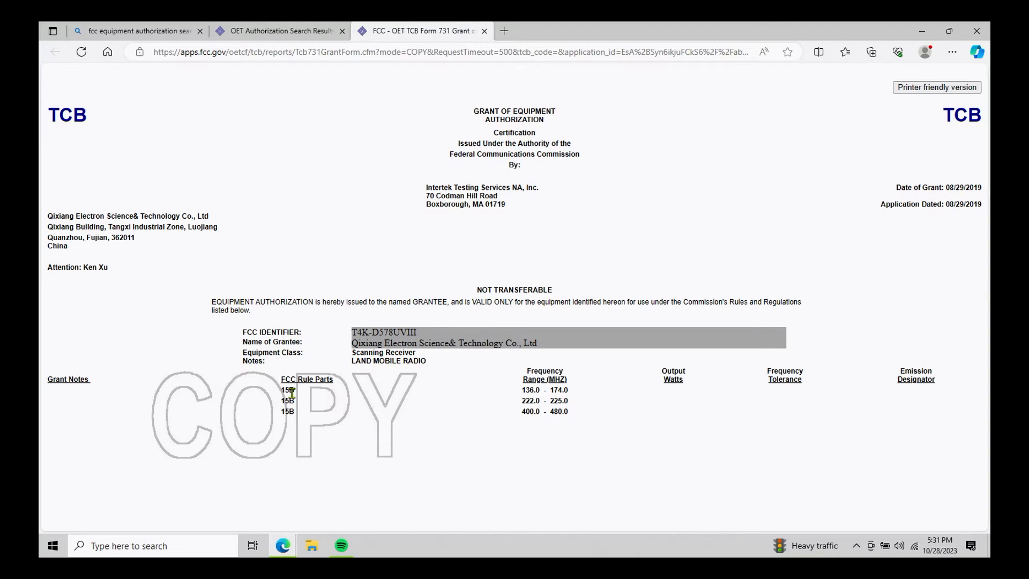
mouse_move(294, 392)
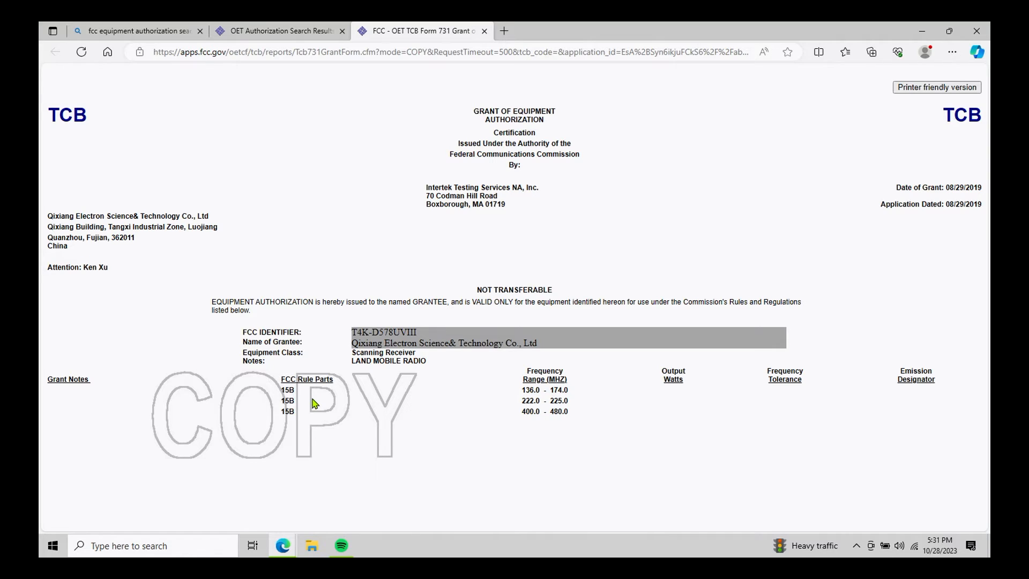
mouse_move(321, 407)
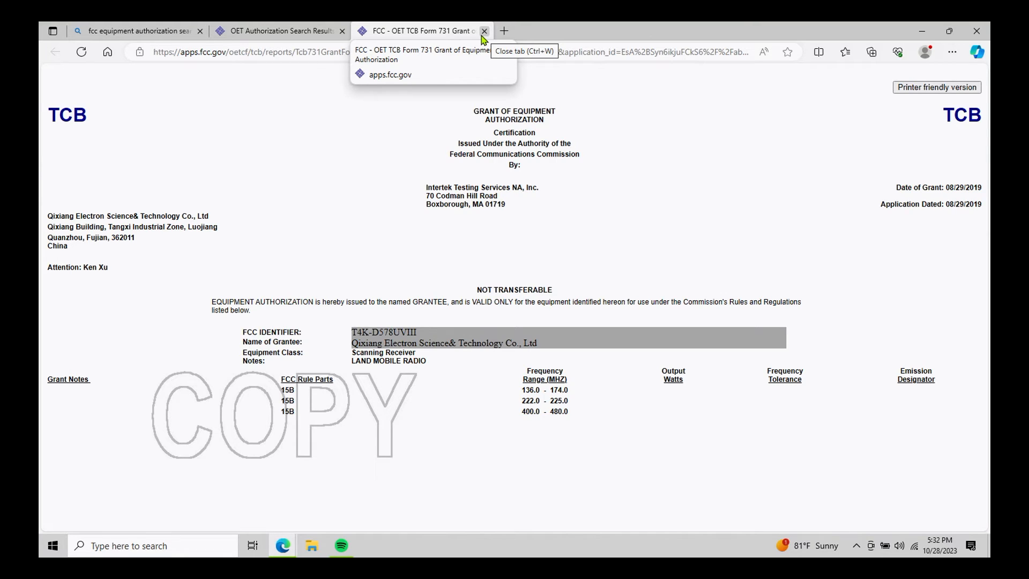
Close the T4K-D578UVIII grant tab, returning to the 13 t4k/-d578uv results.
left_click(484, 31)
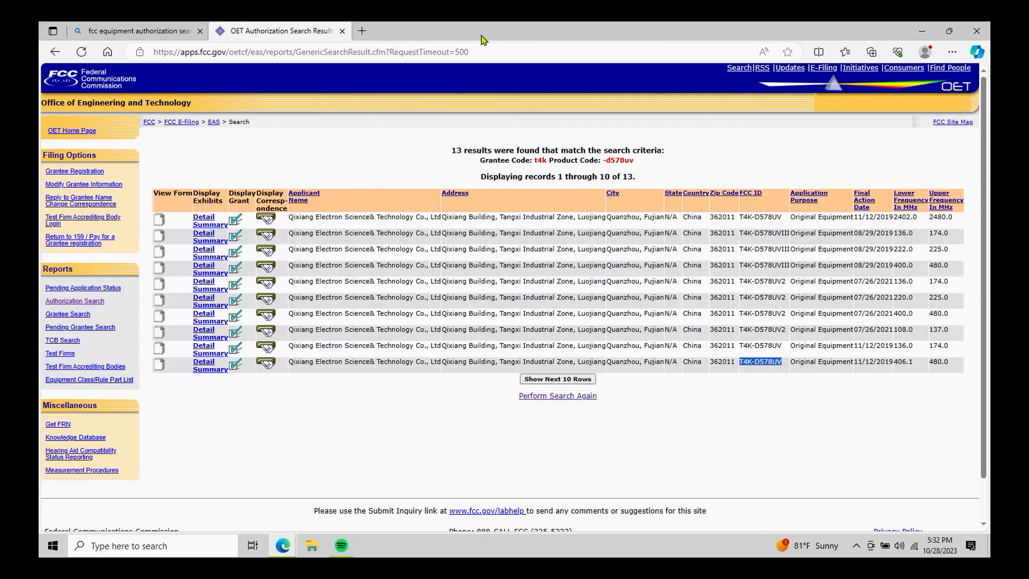